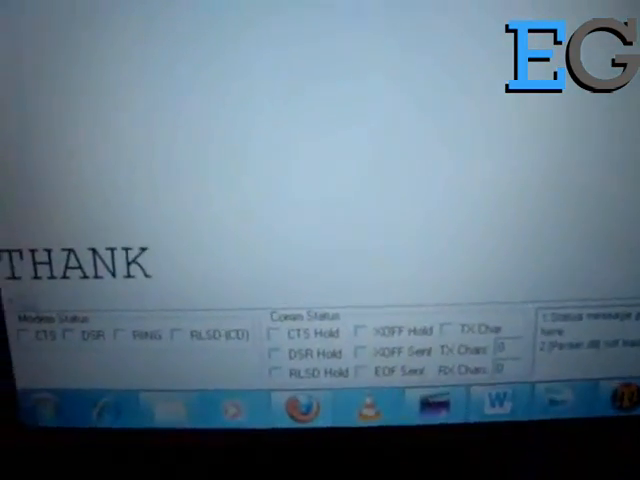
pyautogui.write('Y')
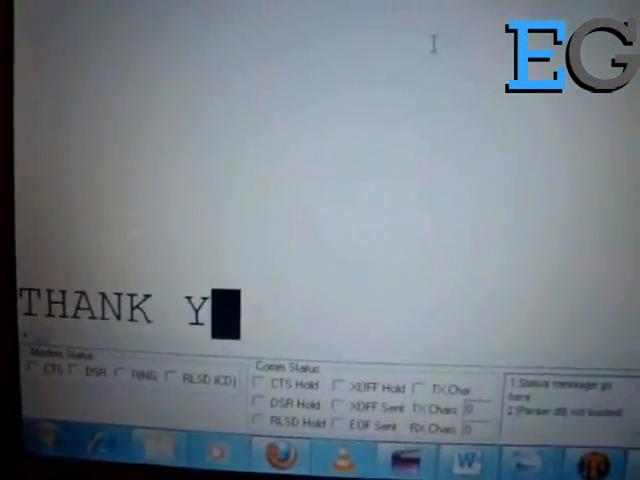
pyautogui.write('O')
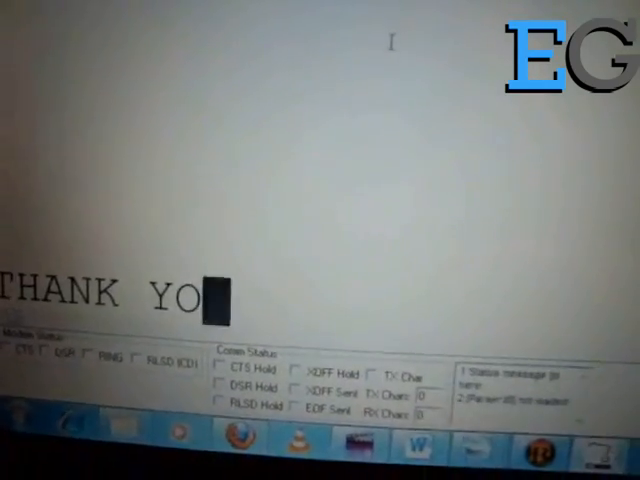